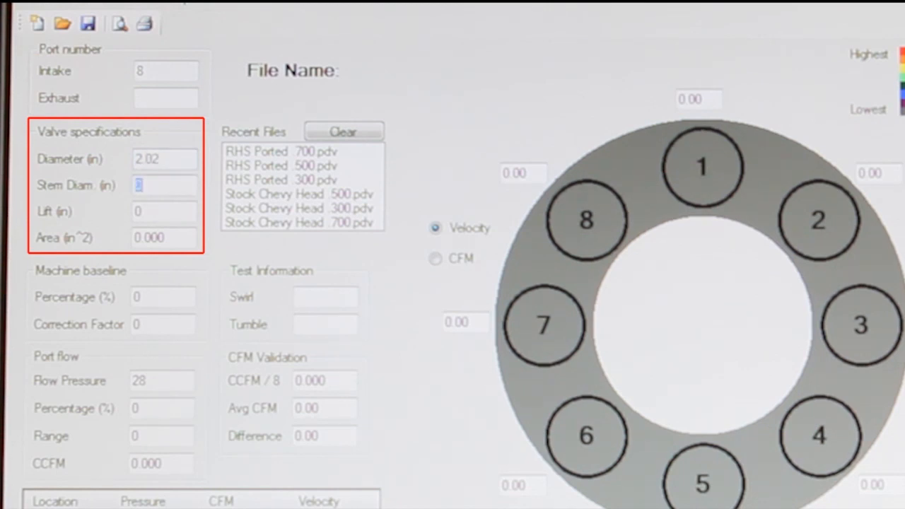
# - Enter a 0.343 stem diameter and 0.5 lift, giving a 1.587 valve area
pyautogui.write('0.343')
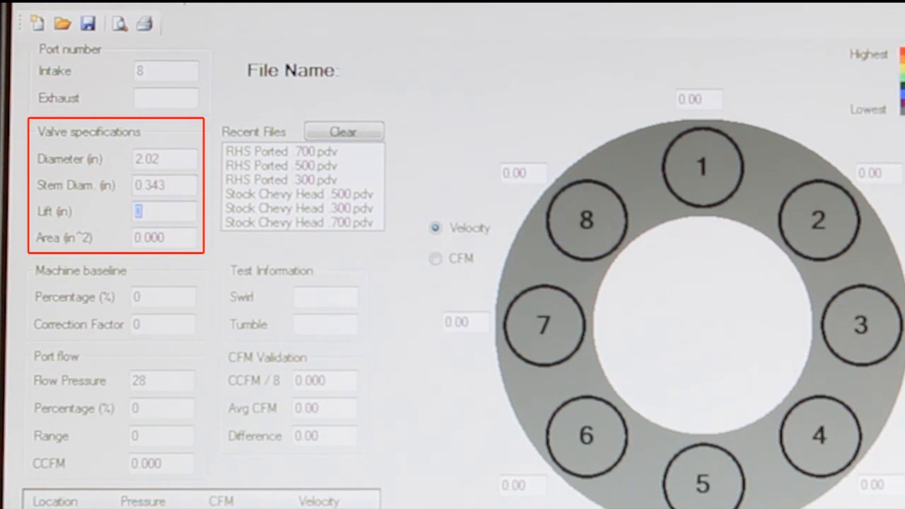
pyautogui.write('0.5')
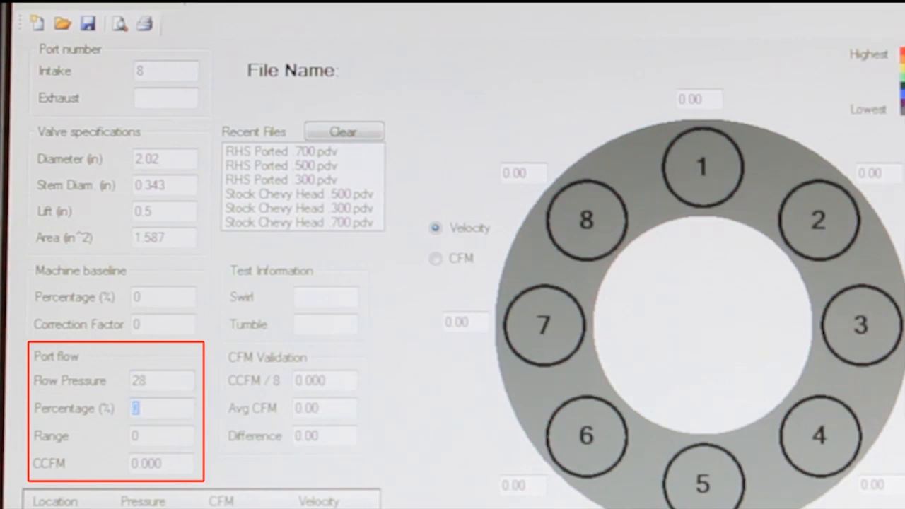
# - Set port flow to 90 percent with a 295.2 range, yielding 265.680 CCFM
pyautogui.write('90')
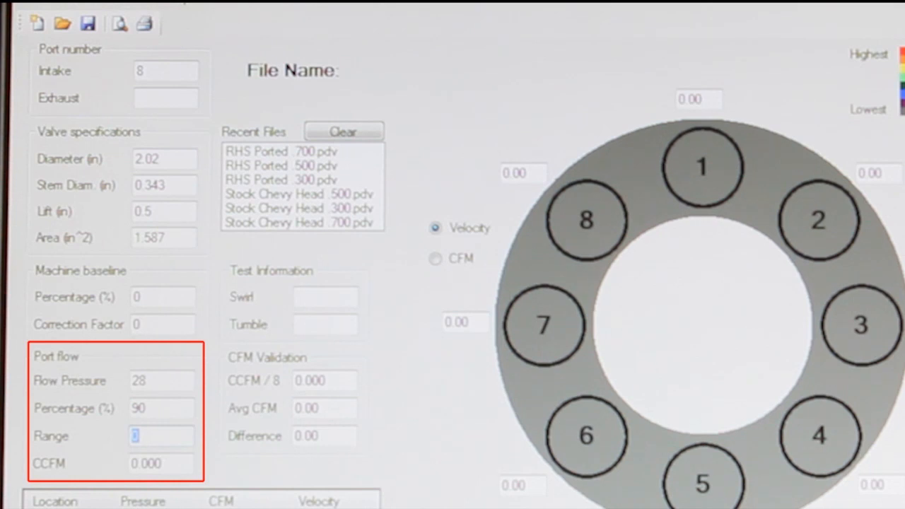
pyautogui.write('295.2')
pyautogui.write('31.7')
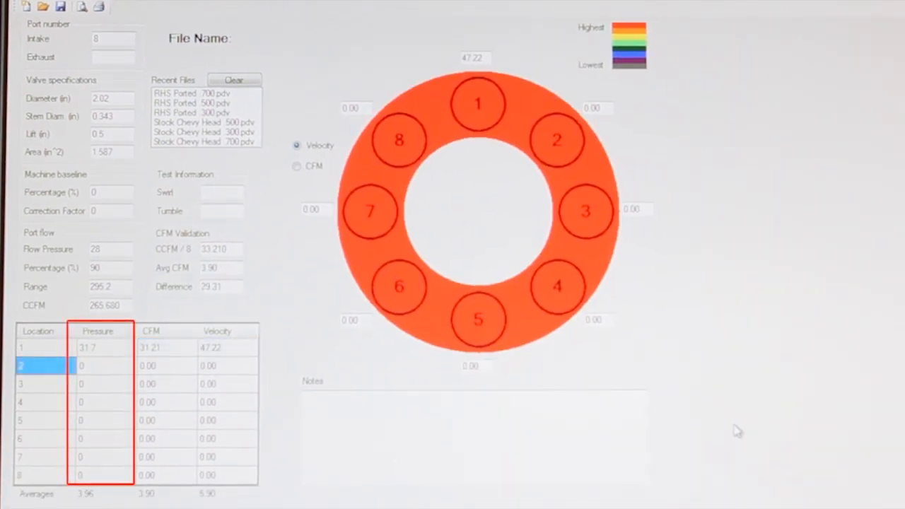
# - Enter pressure readings 41.4 and 43.4 in the location grid
pyautogui.write('41.4')
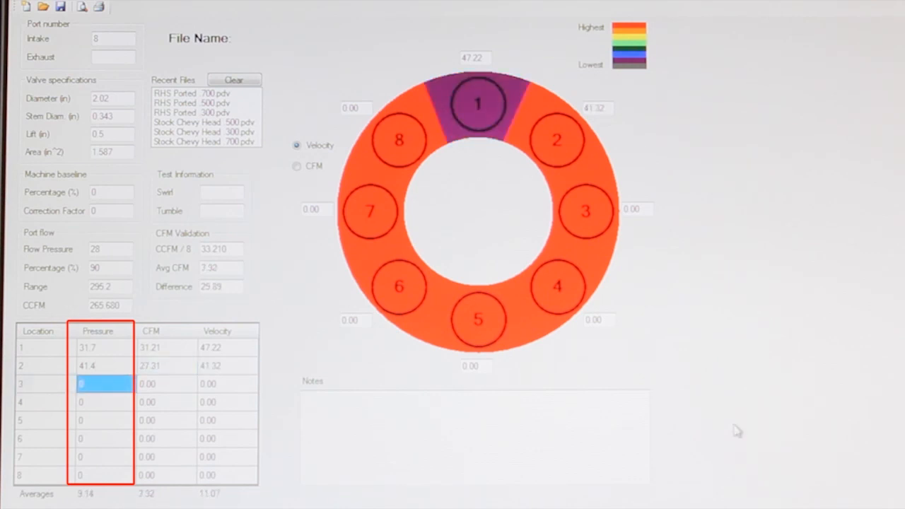
pyautogui.write('43.4')
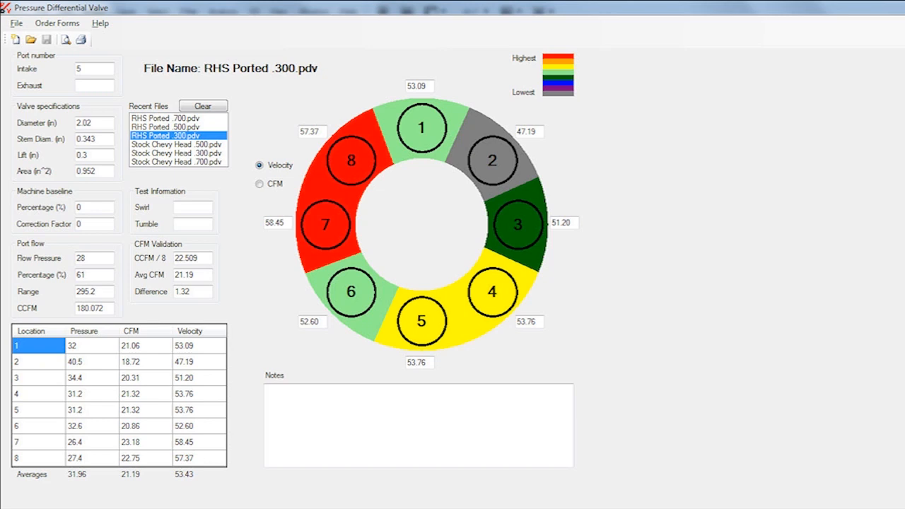
# - Load the Stock Chevy Head .700 test, averaging 24.59 velocity
pyautogui.click(176, 127)
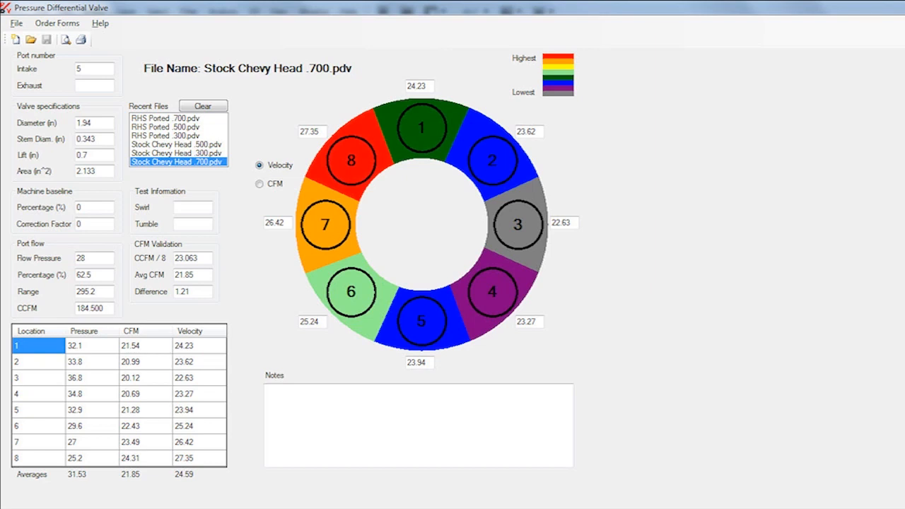
# - Show the flow map by CFM and load the RHS cnc ported 500 test
pyautogui.click(164, 118)
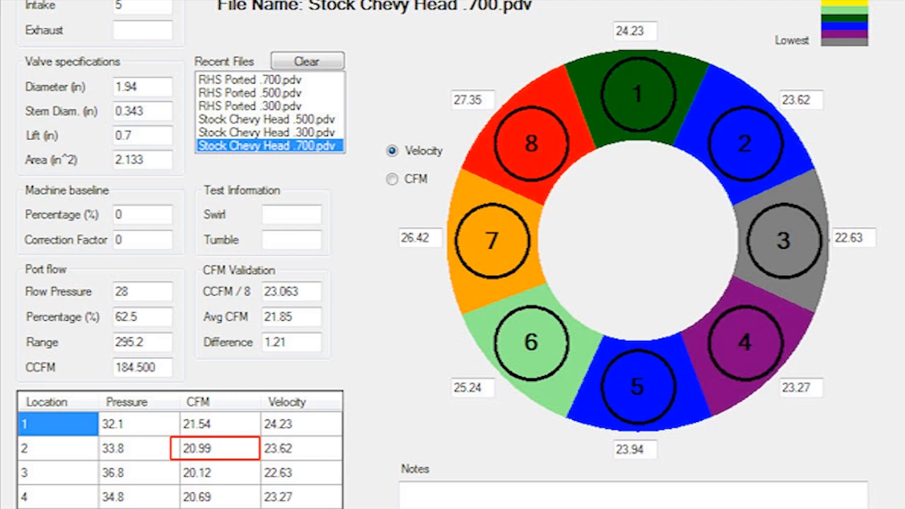
pyautogui.click(256, 79)
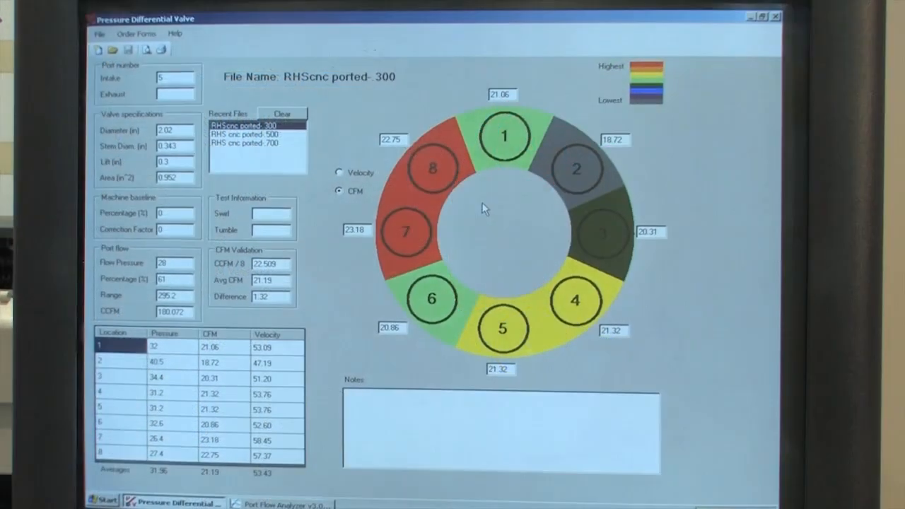
pyautogui.click(254, 130)
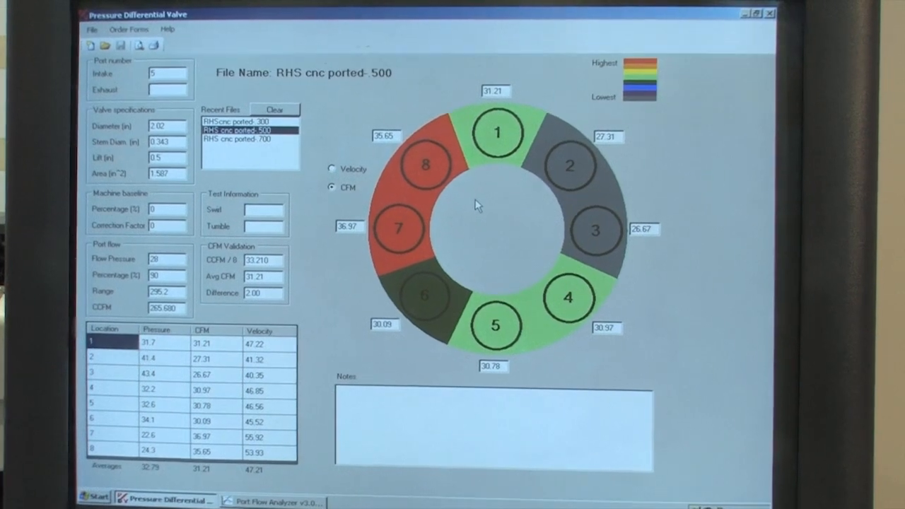